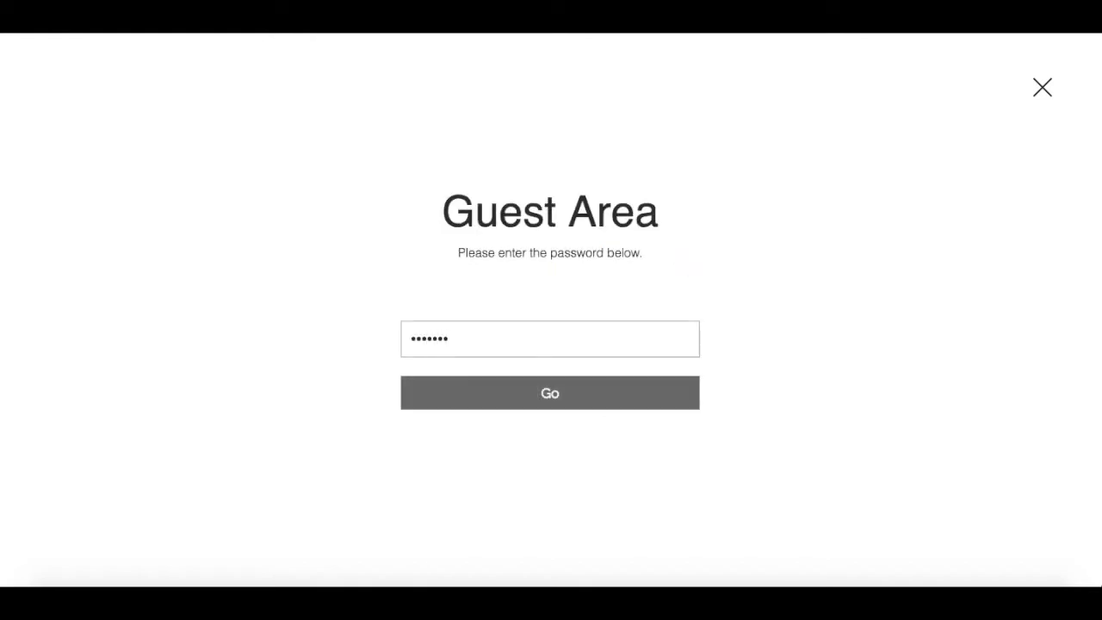
# Leave the Guest Area password screen and return to the editor on the Start Here page.
pyautogui.click(550, 393)
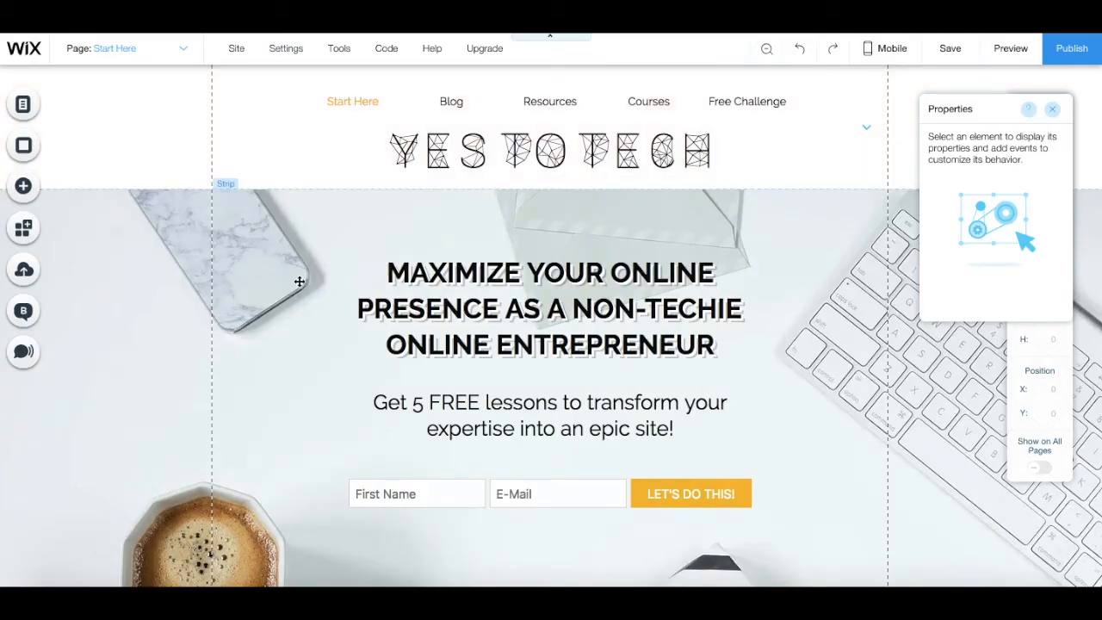
pyautogui.moveTo(274, 271)
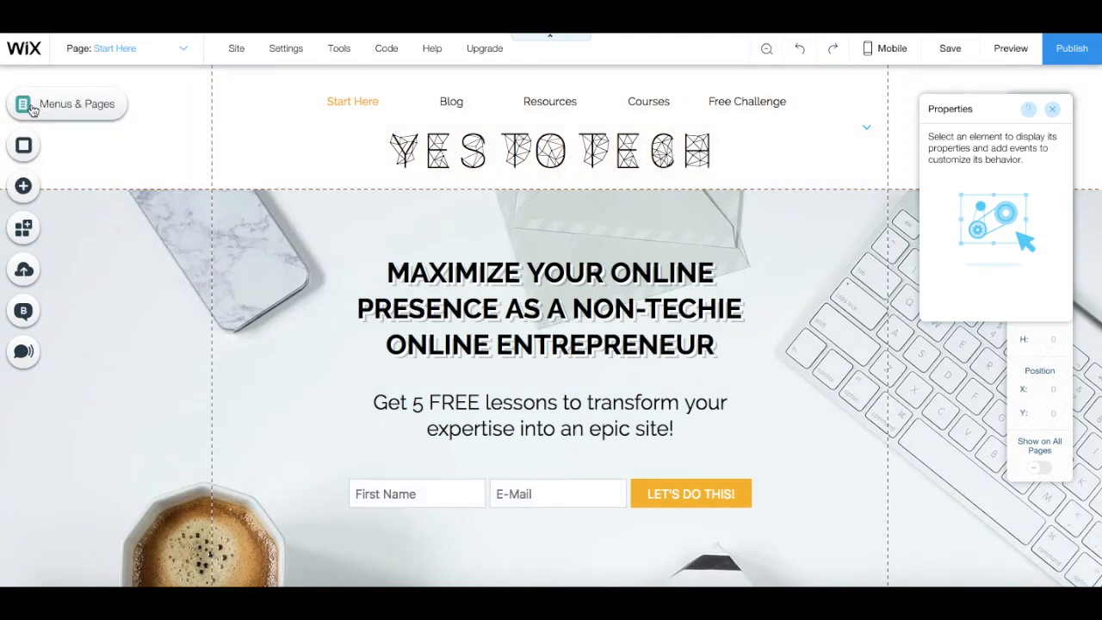
# Open Top Pinterest Groups from the site's page list and show its options menu.
pyautogui.click(32, 103)
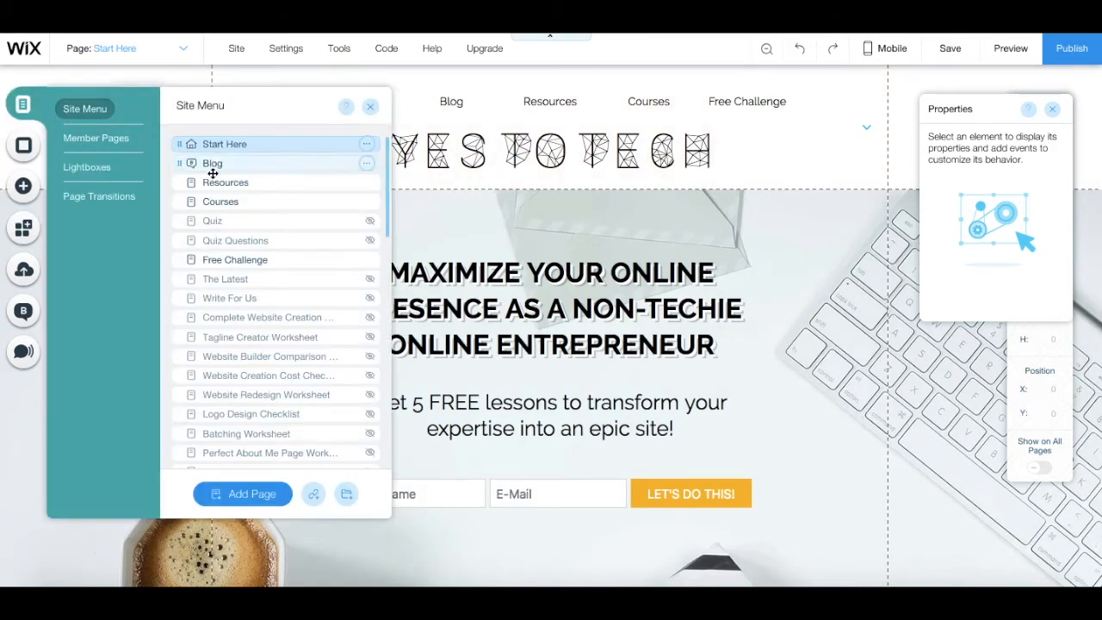
pyautogui.scroll(-3)
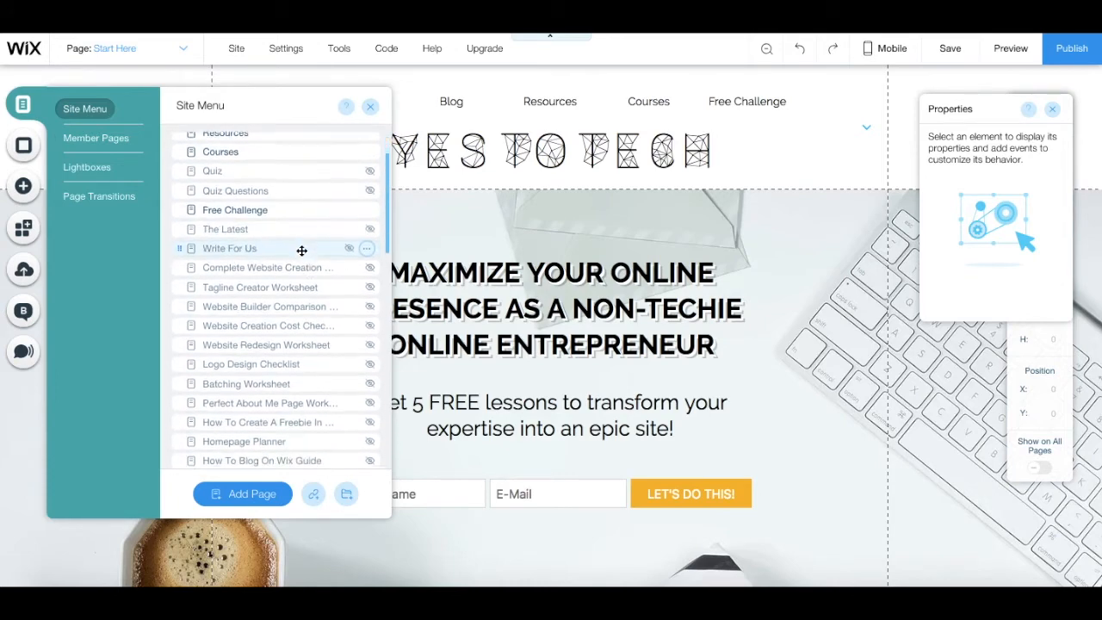
pyautogui.scroll(-3)
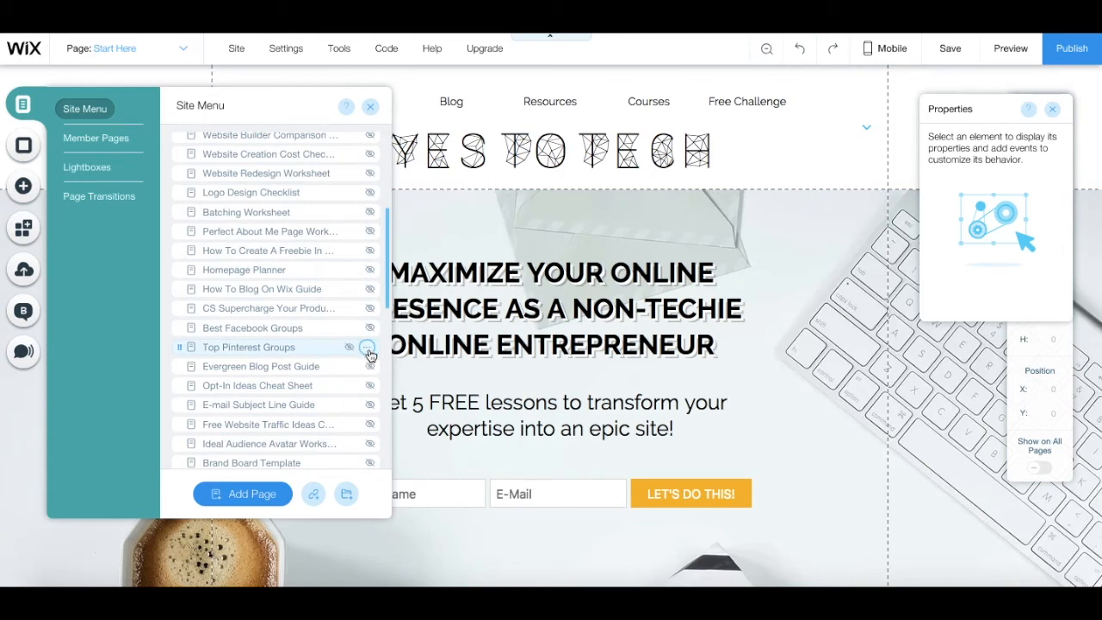
pyautogui.click(369, 347)
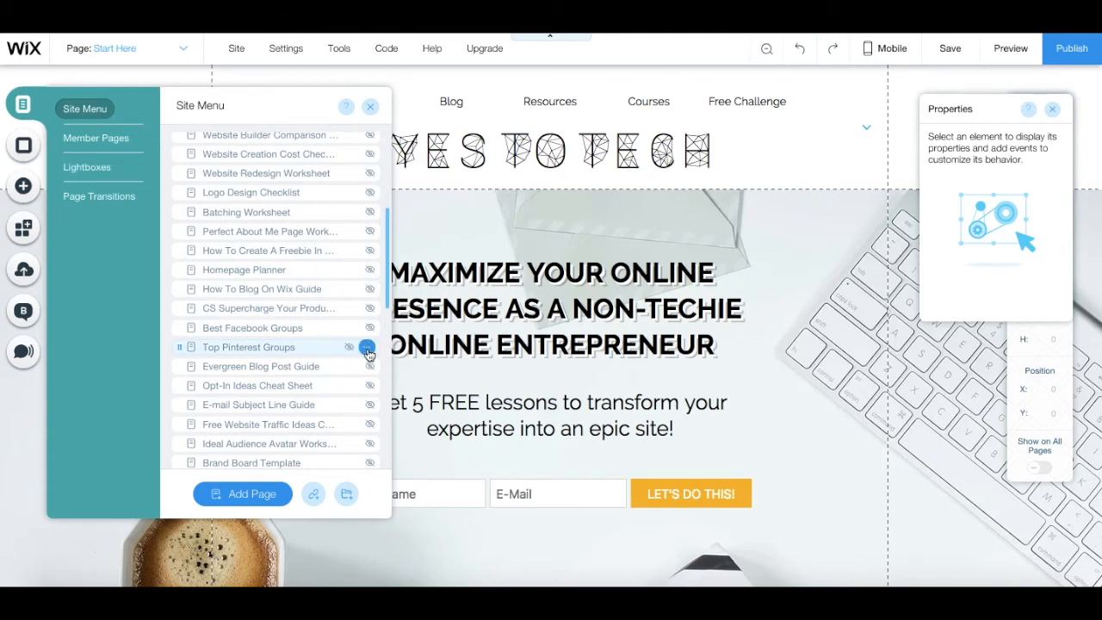
pyautogui.click(368, 347)
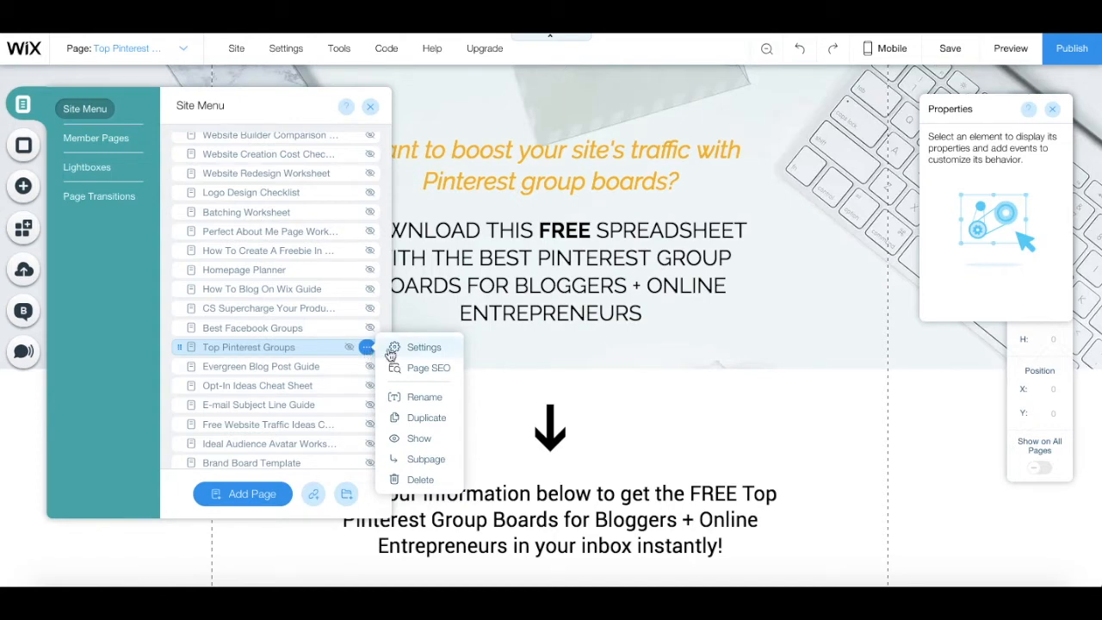
# Show Top Pinterest Groups' Page Settings permissions, currently set to Everyone.
pyautogui.click(424, 347)
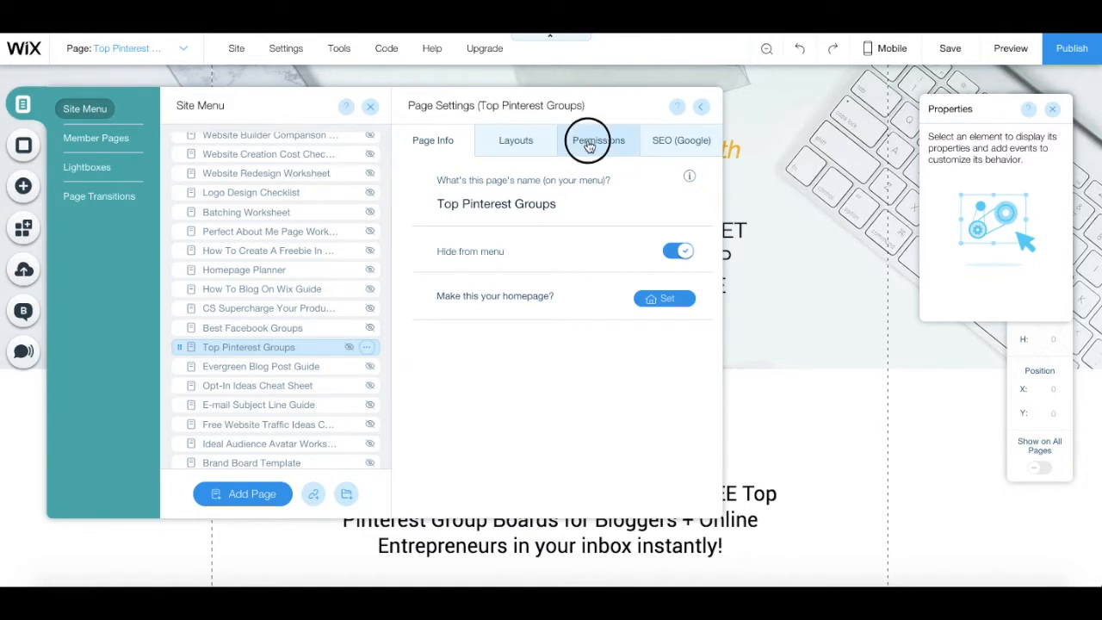
pyautogui.click(599, 139)
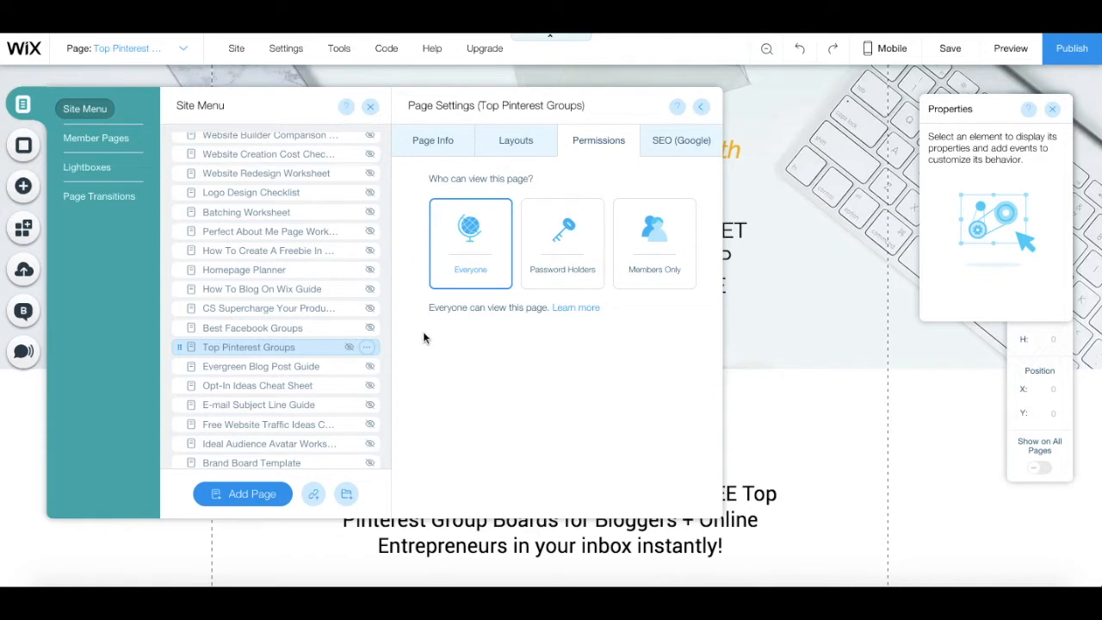
pyautogui.moveTo(472, 165)
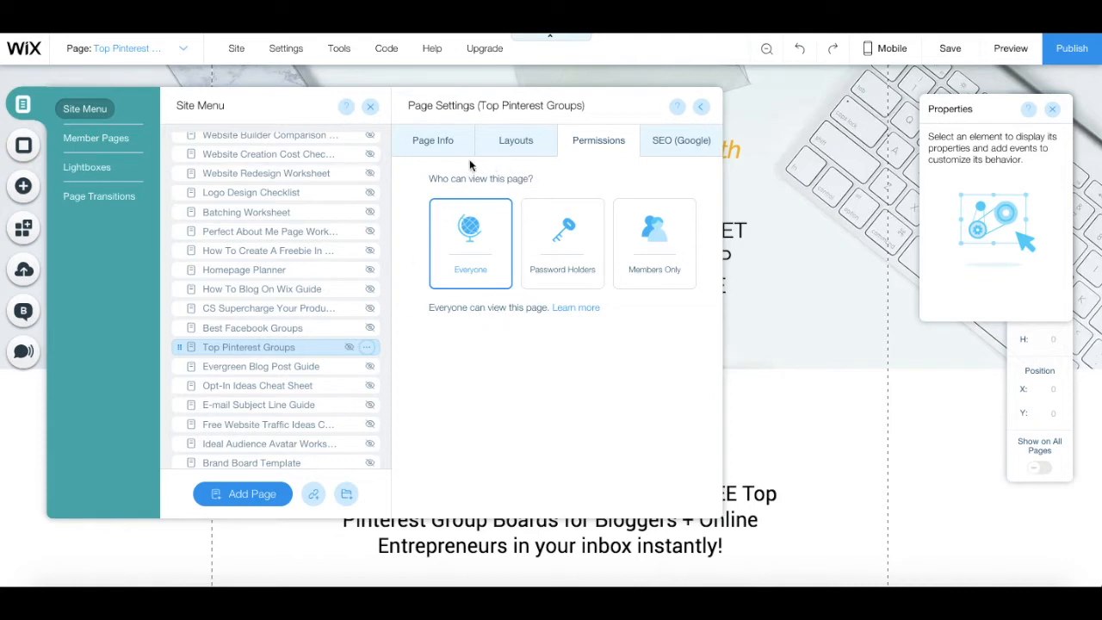
pyautogui.moveTo(432, 207)
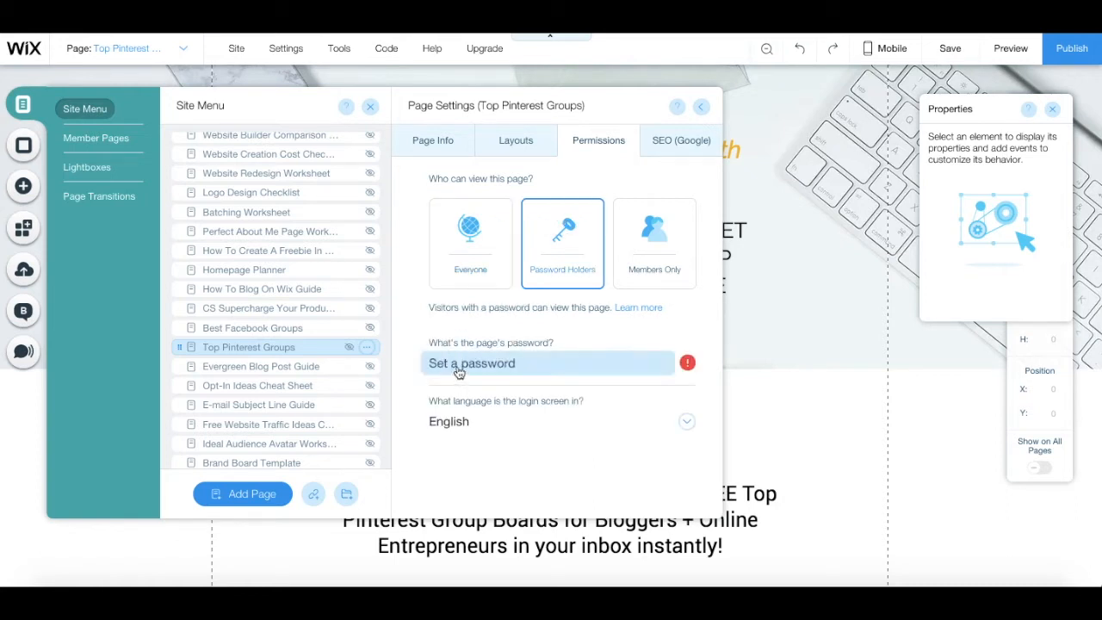
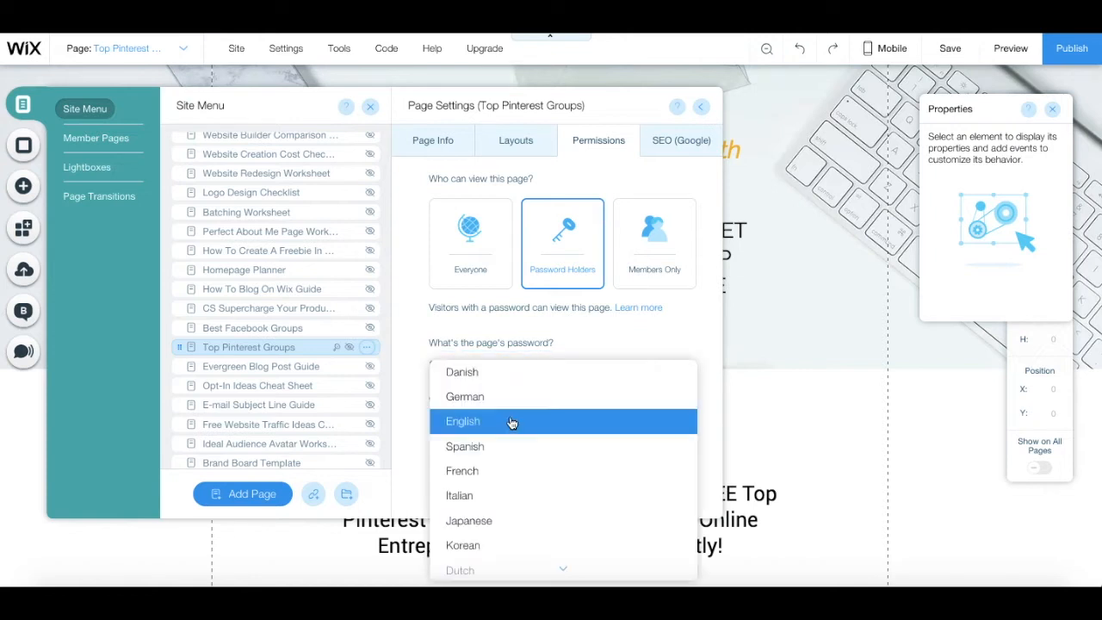
pyautogui.click(463, 421)
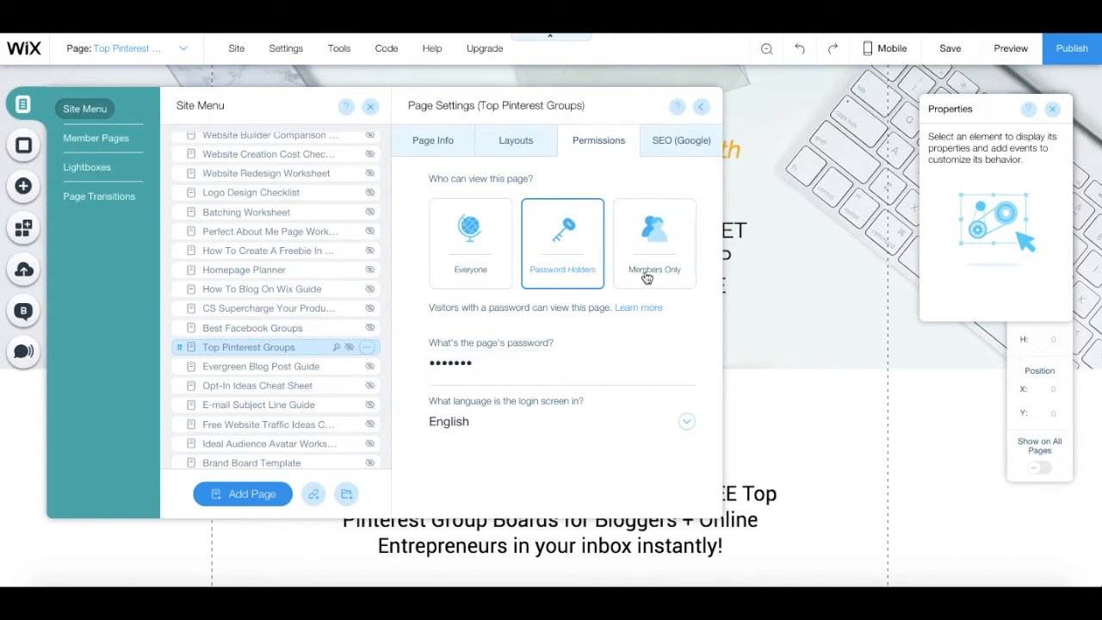
# Switch page permissions to Members Only with English login, then open member signup settings.
pyautogui.click(655, 244)
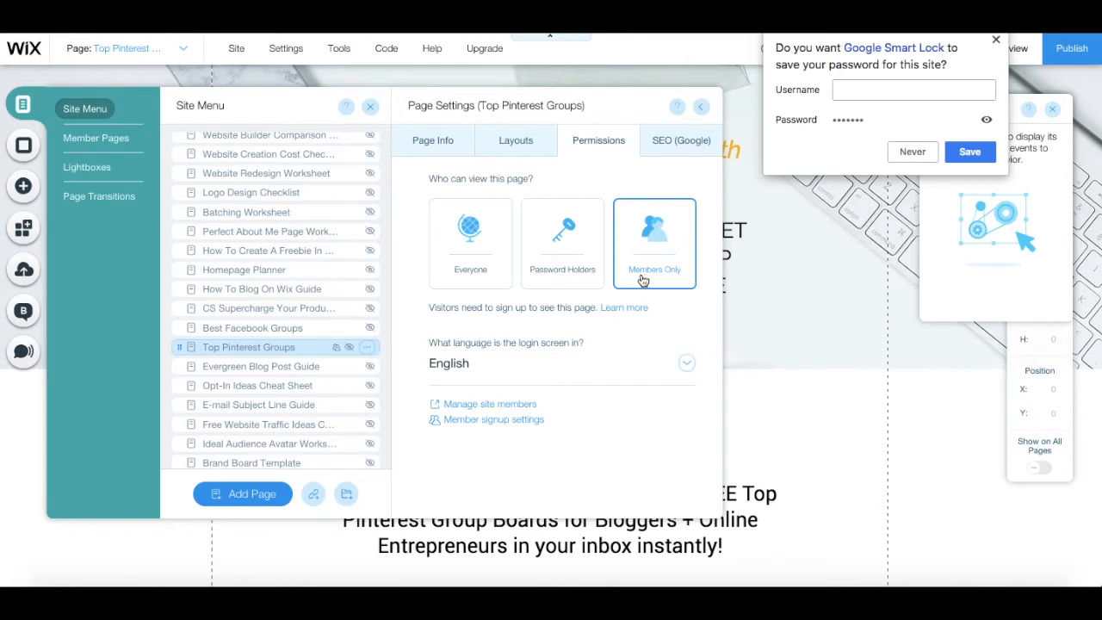
pyautogui.moveTo(608, 331)
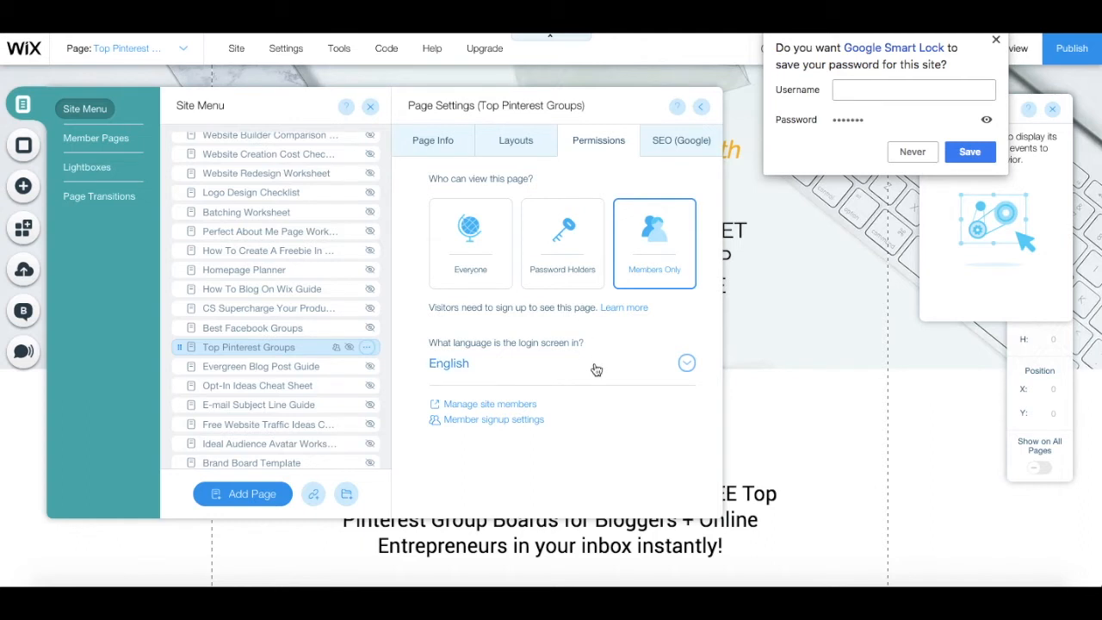
pyautogui.click(687, 363)
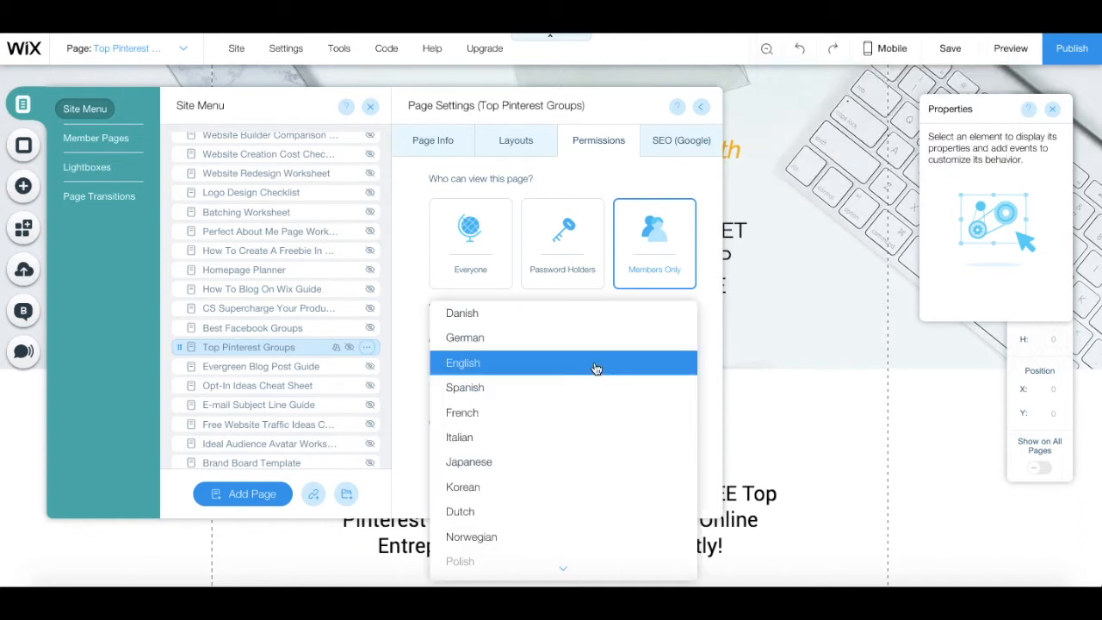
pyautogui.click(462, 362)
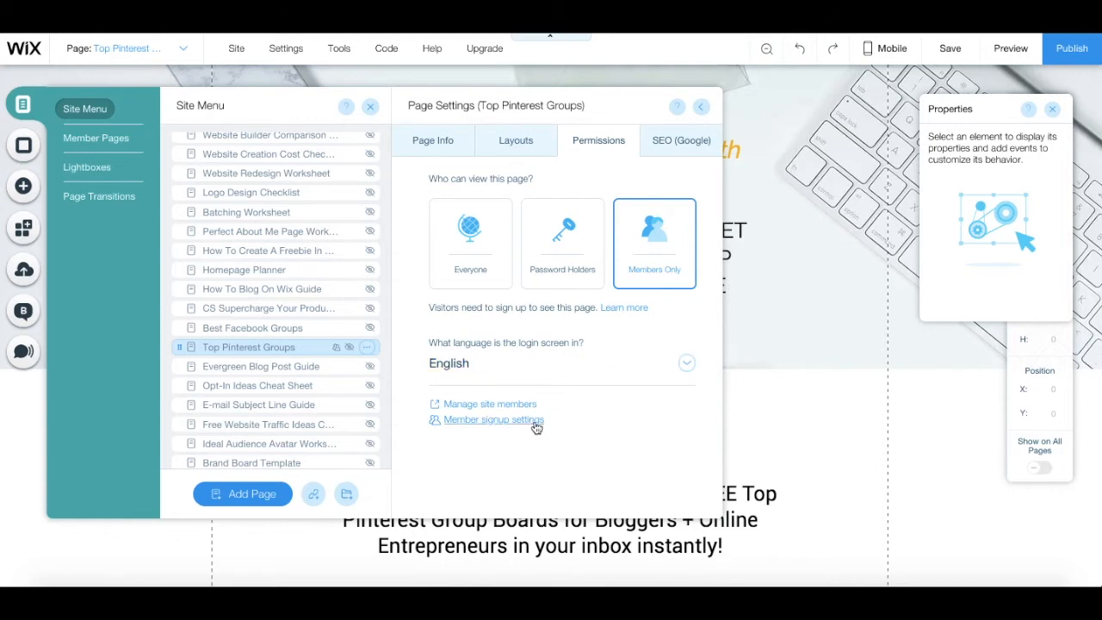
pyautogui.click(493, 419)
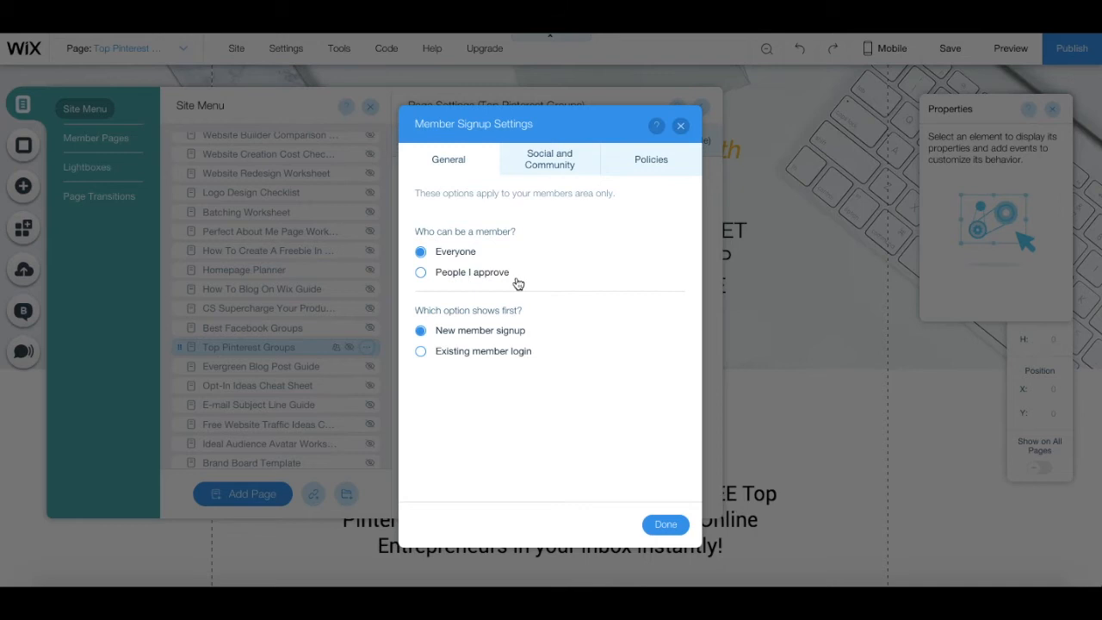
pyautogui.moveTo(565, 336)
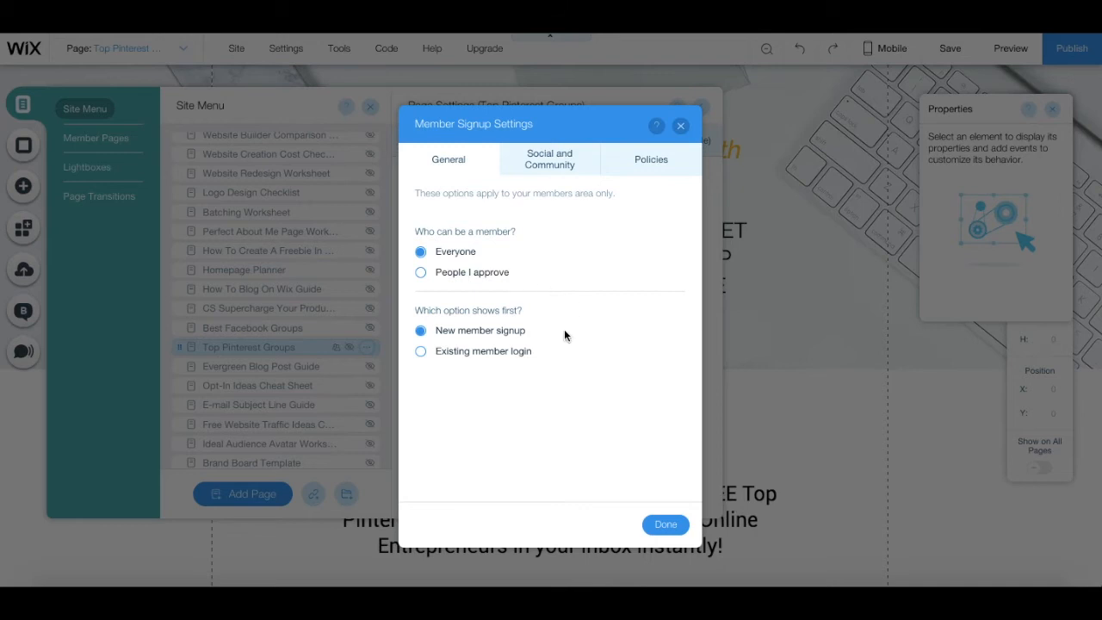
pyautogui.moveTo(575, 368)
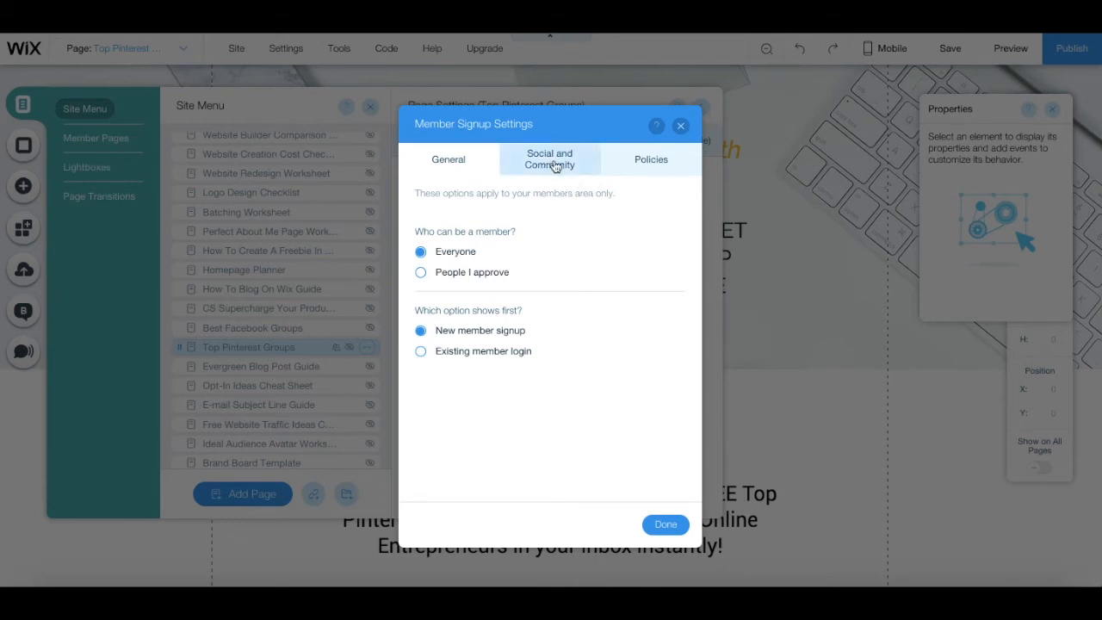
# Review social login options, then toggle the Privacy Policy signup link on and back off.
pyautogui.click(549, 159)
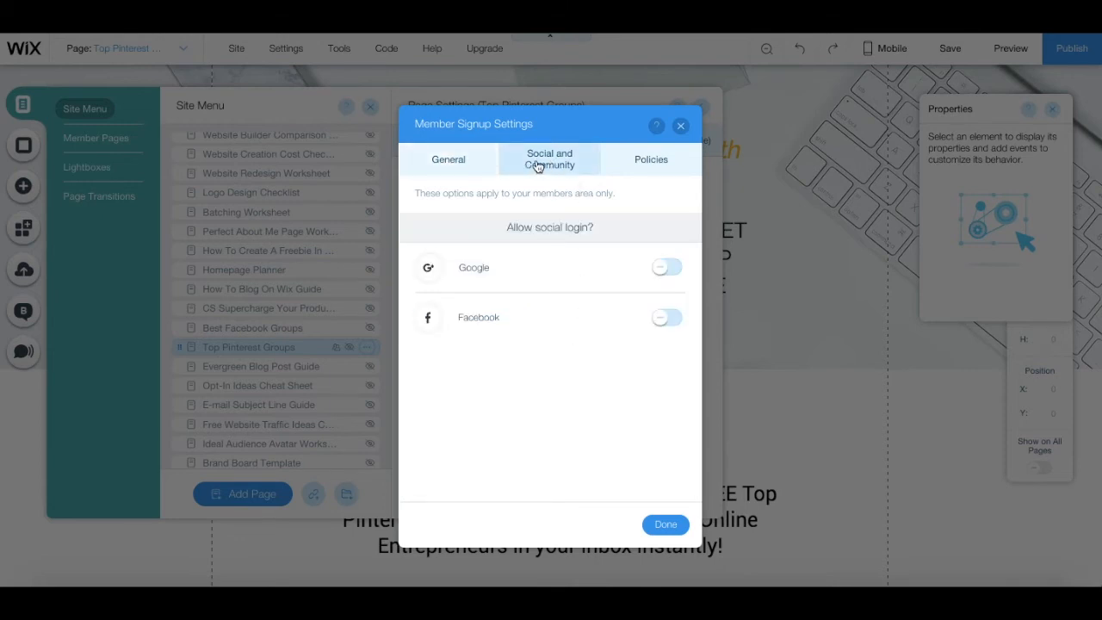
pyautogui.click(548, 160)
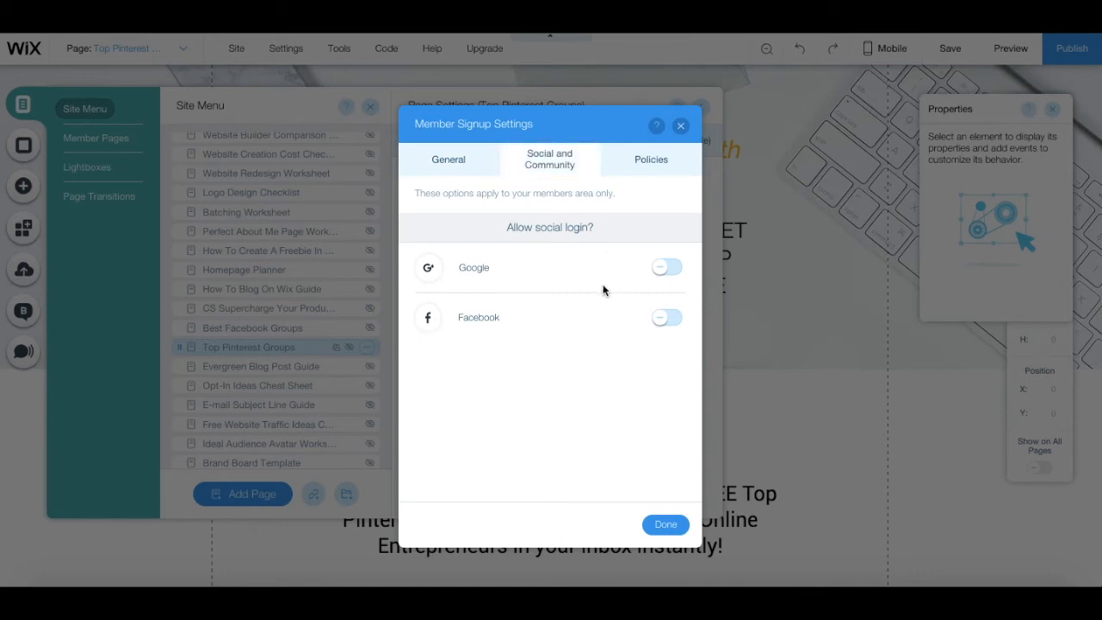
pyautogui.moveTo(638, 280)
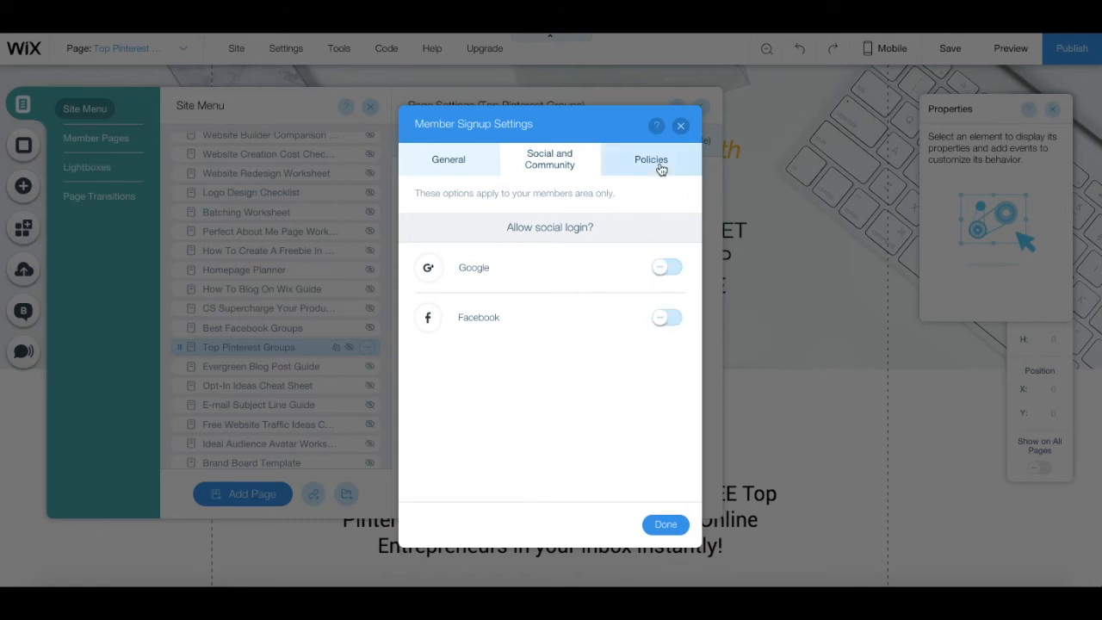
pyautogui.click(651, 160)
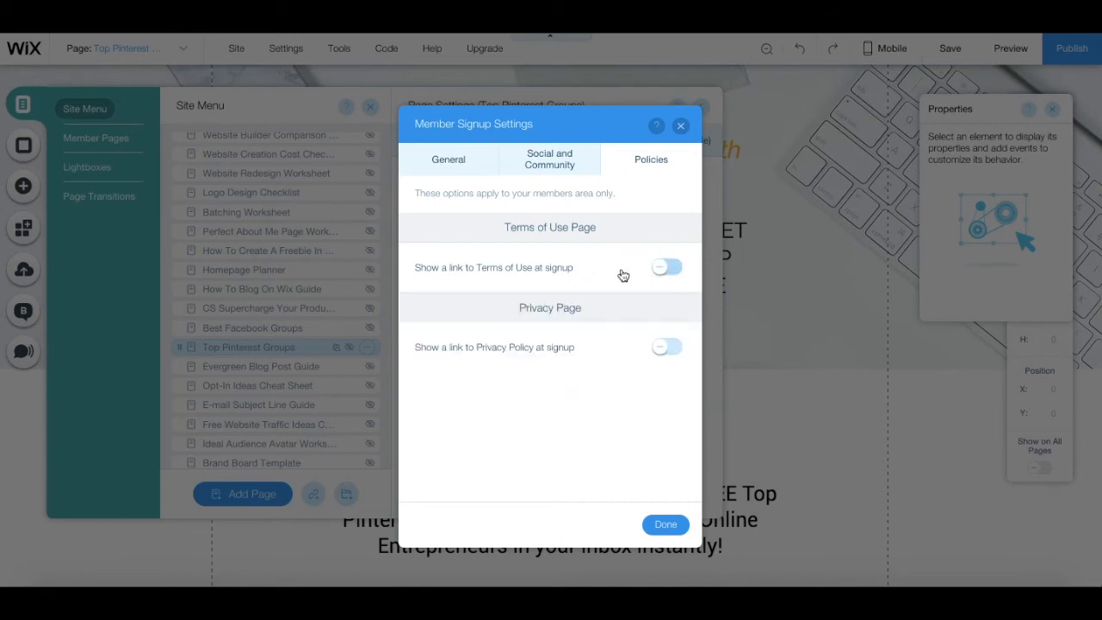
pyautogui.click(667, 267)
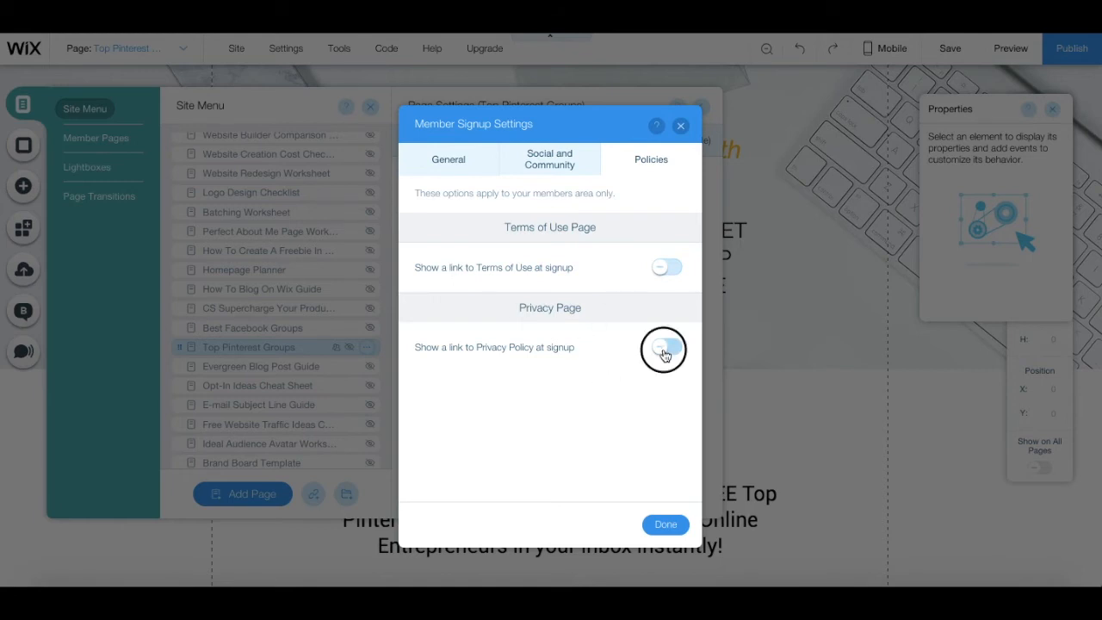
pyautogui.click(665, 347)
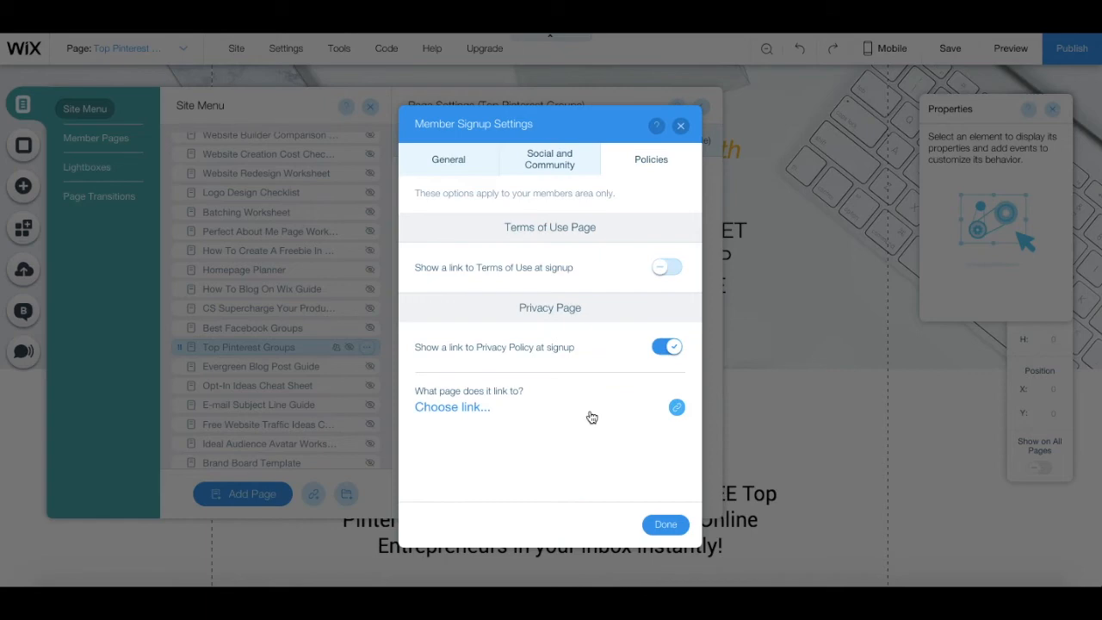
pyautogui.click(667, 348)
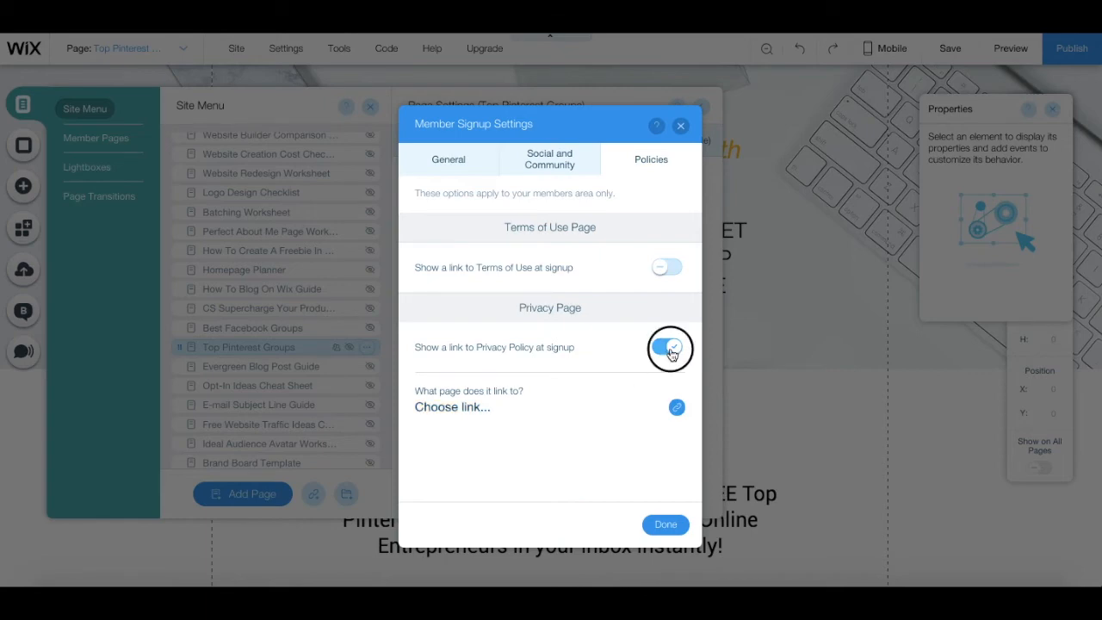
pyautogui.click(667, 347)
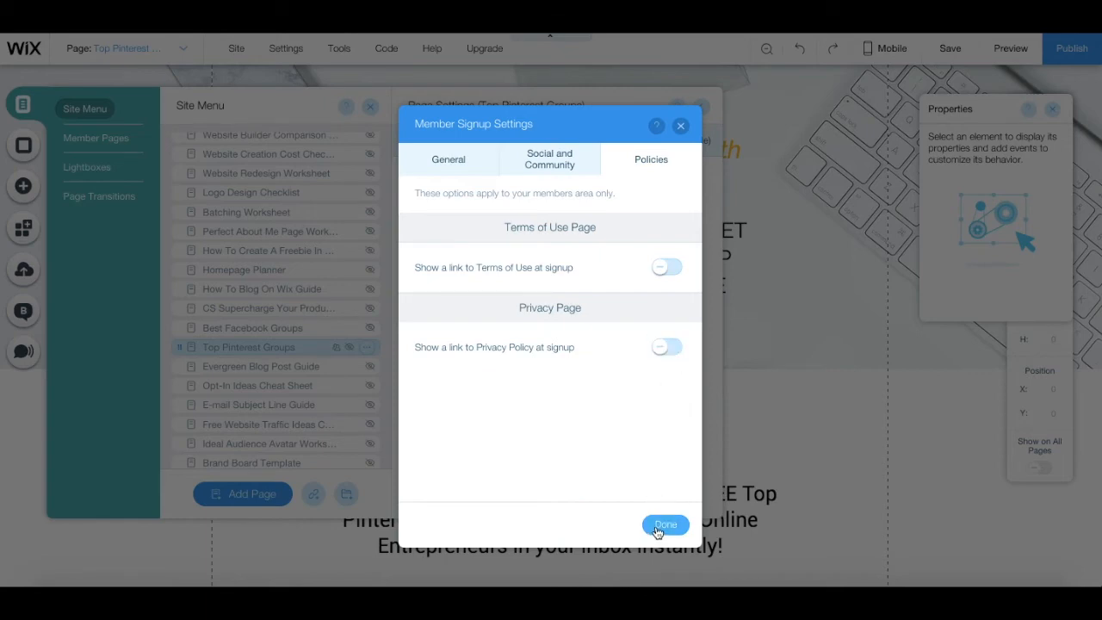
# Close Member Signup Settings with Done, returning to Members Only permissions.
pyautogui.click(665, 524)
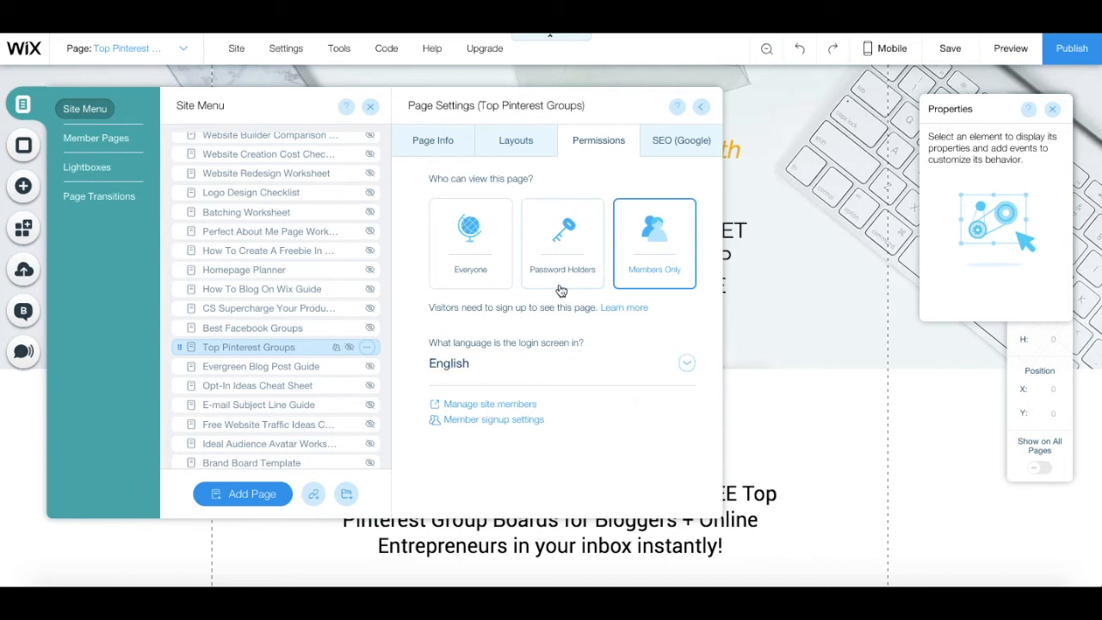
pyautogui.moveTo(641, 288)
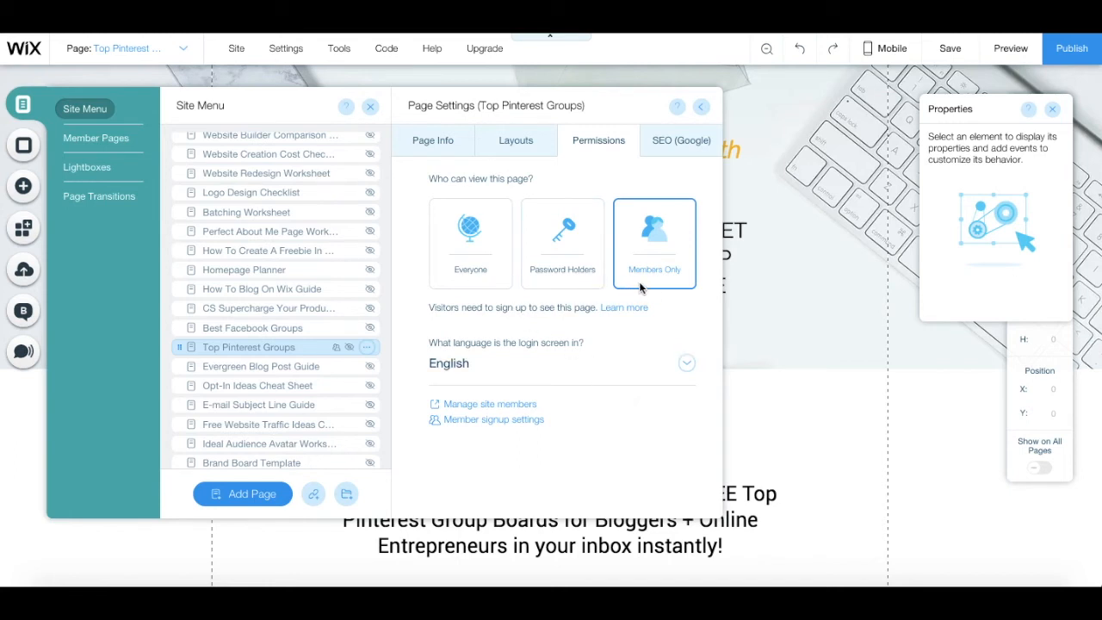
pyautogui.moveTo(950, 48)
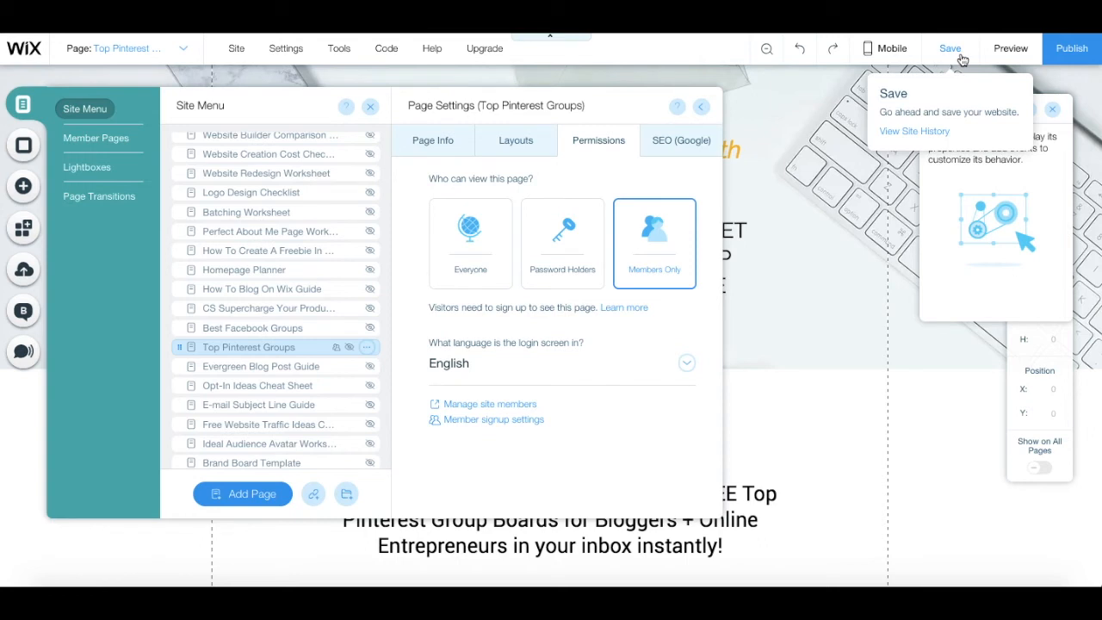
pyautogui.moveTo(1084, 62)
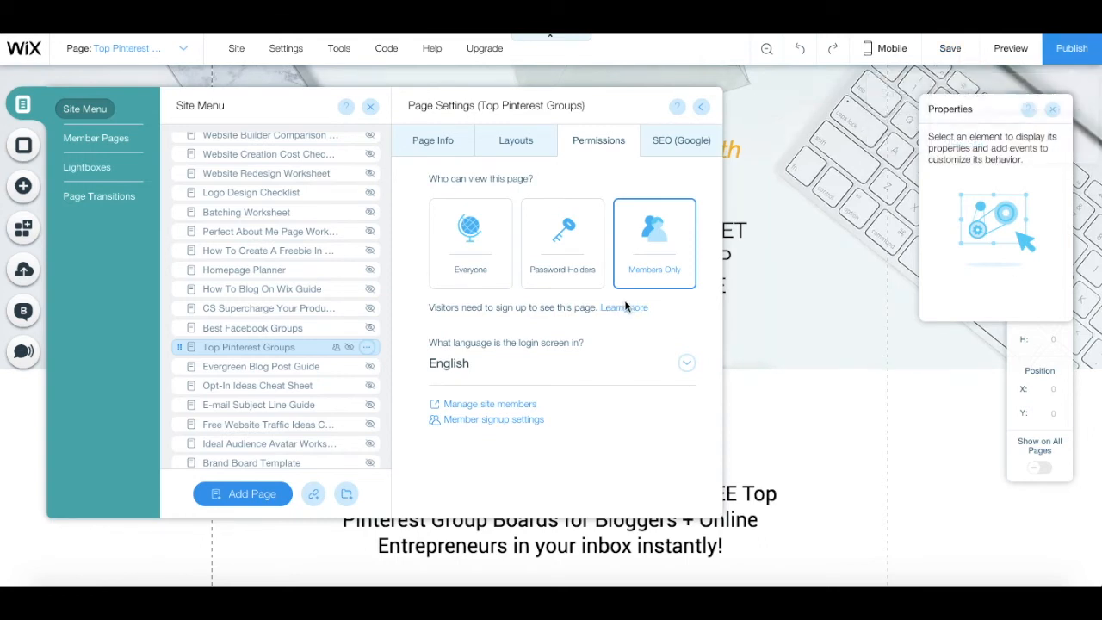
pyautogui.moveTo(668, 317)
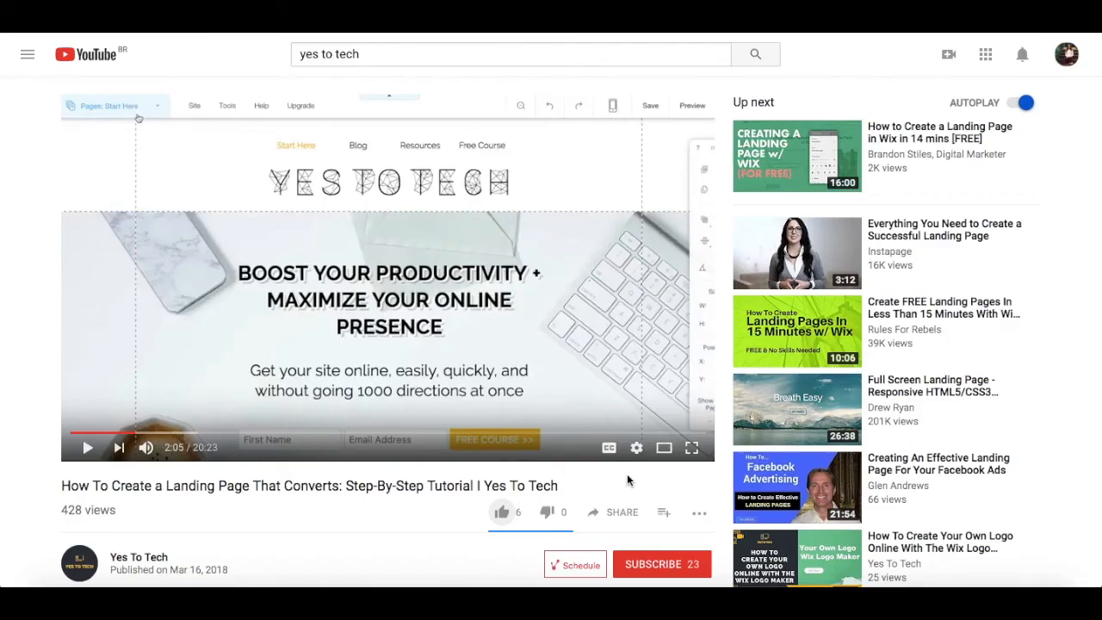
# Like the Yes To Tech tutorial video, view its share options, and subscribe to the channel.
pyautogui.click(501, 513)
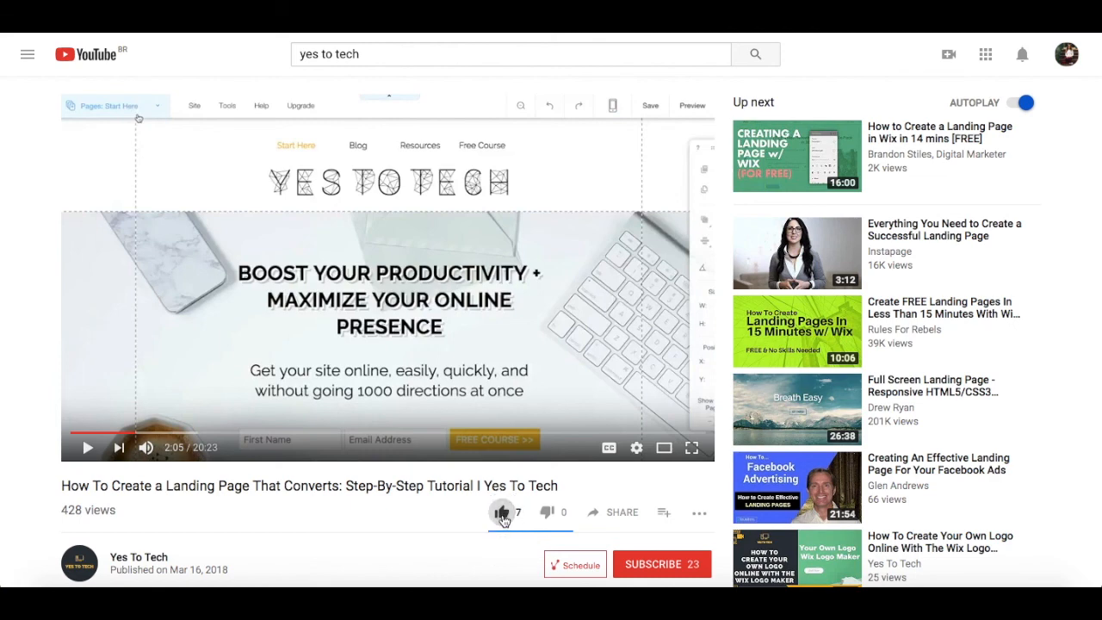
pyautogui.click(613, 512)
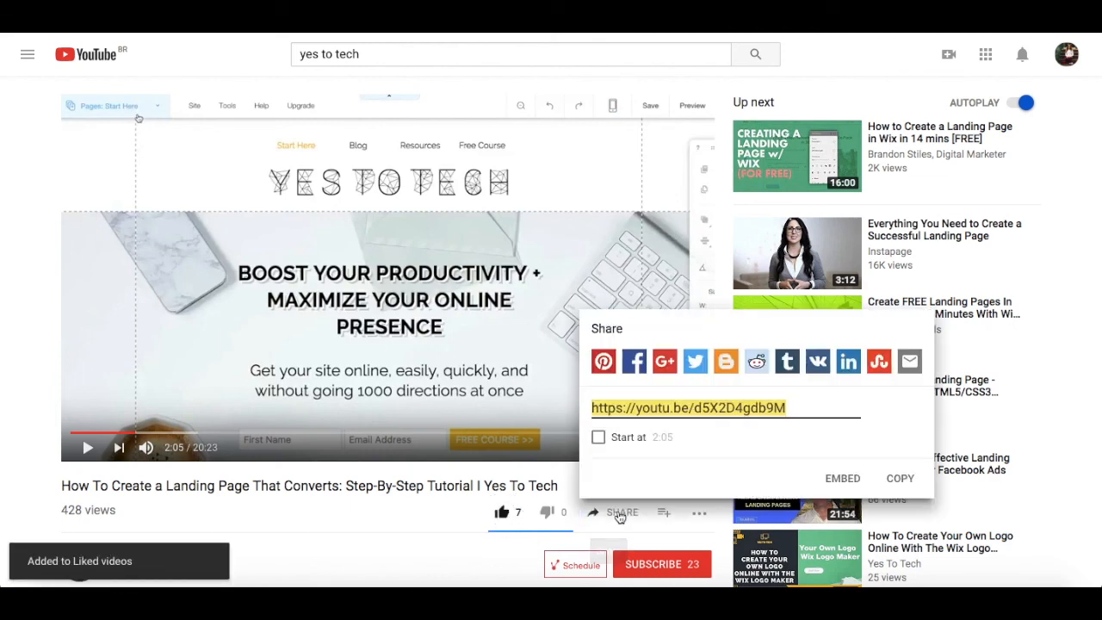
pyautogui.click(653, 564)
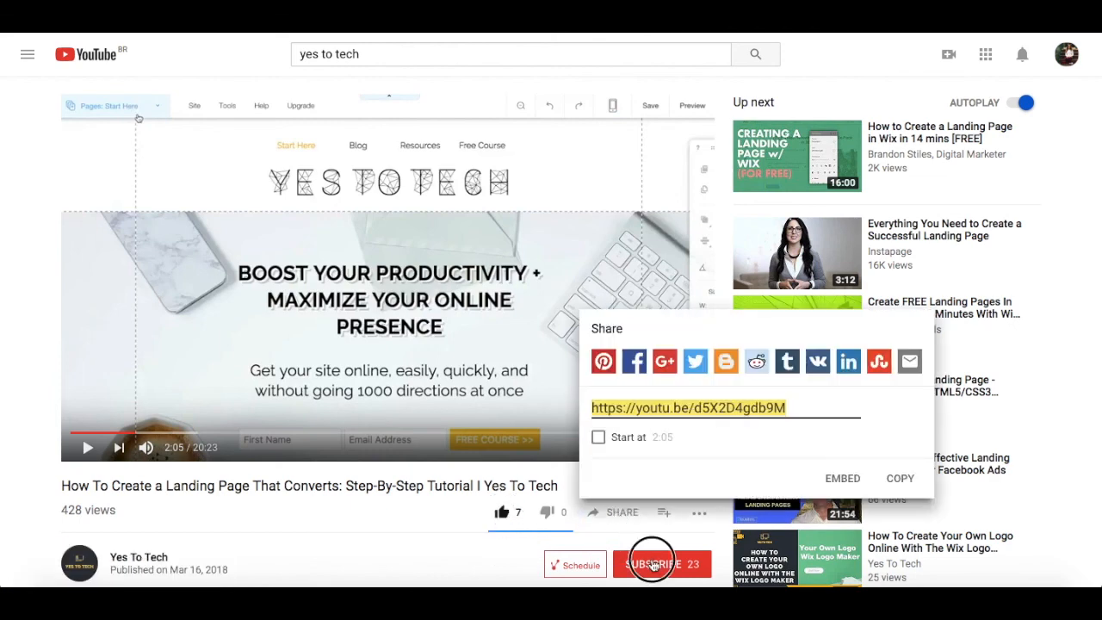
pyautogui.click(663, 564)
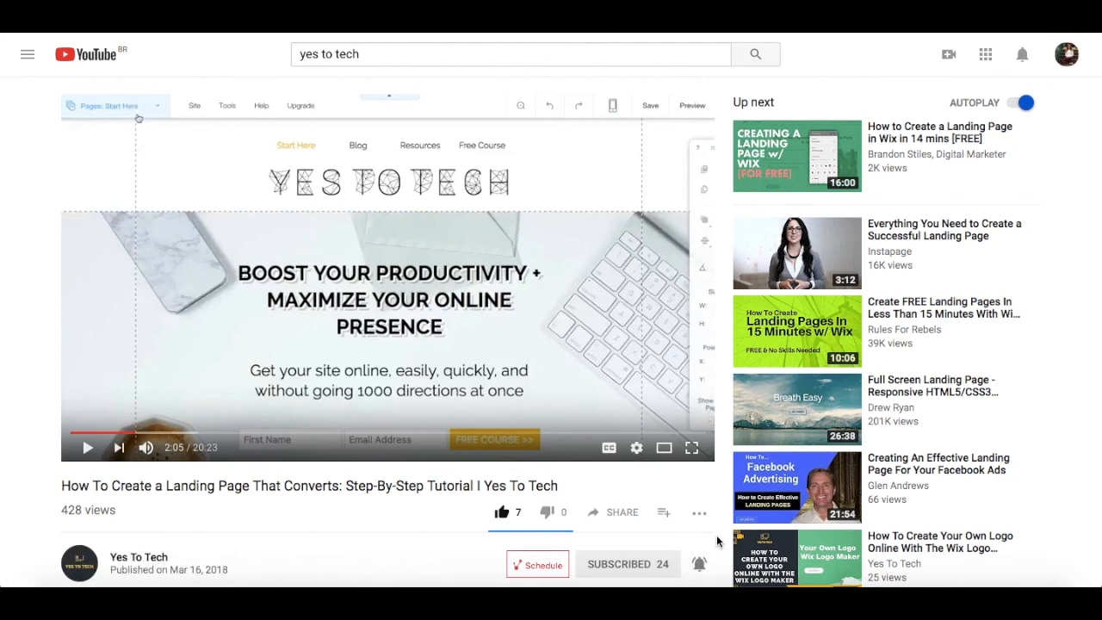